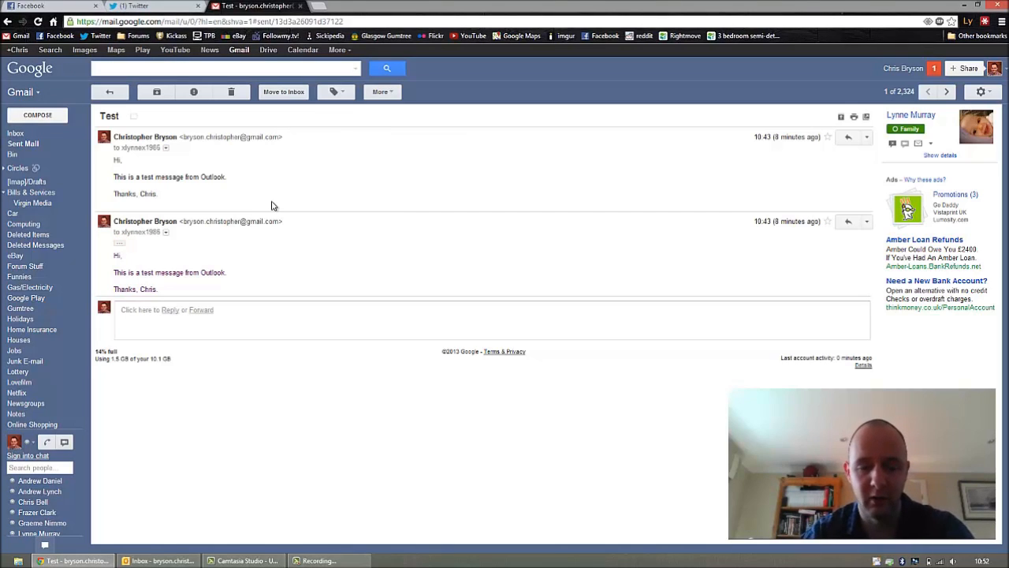
mouse_move(233, 249)
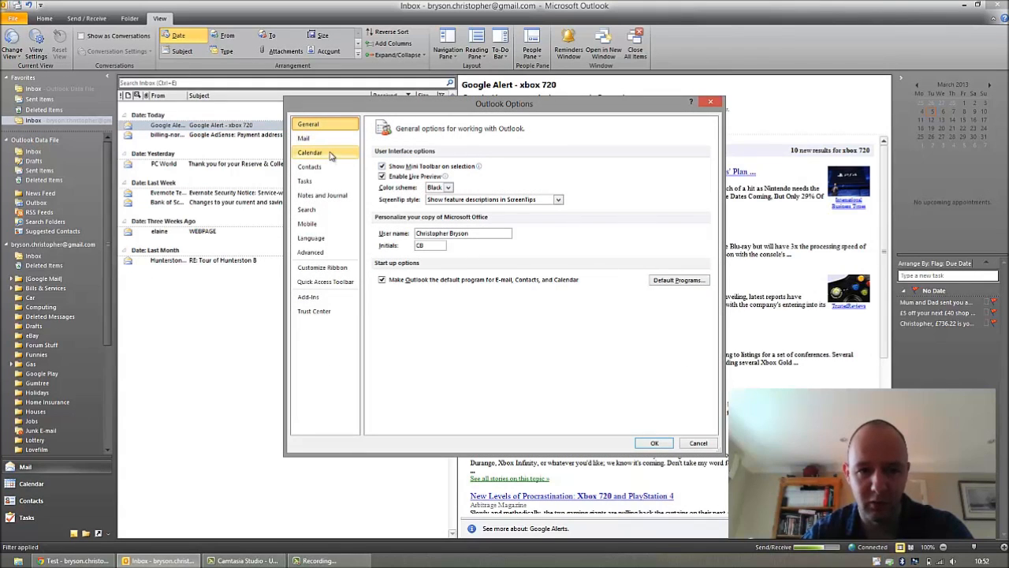
- In Mail options, turn off 'Save copies of messages in the Sent Items folder' and confirm with OK
left_click(303, 139)
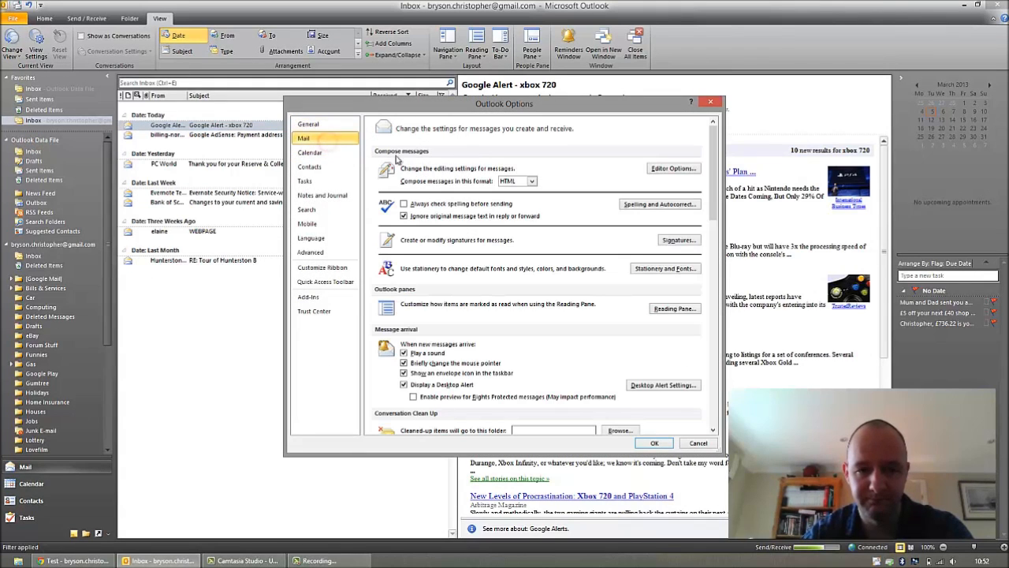
scroll("down", 3)
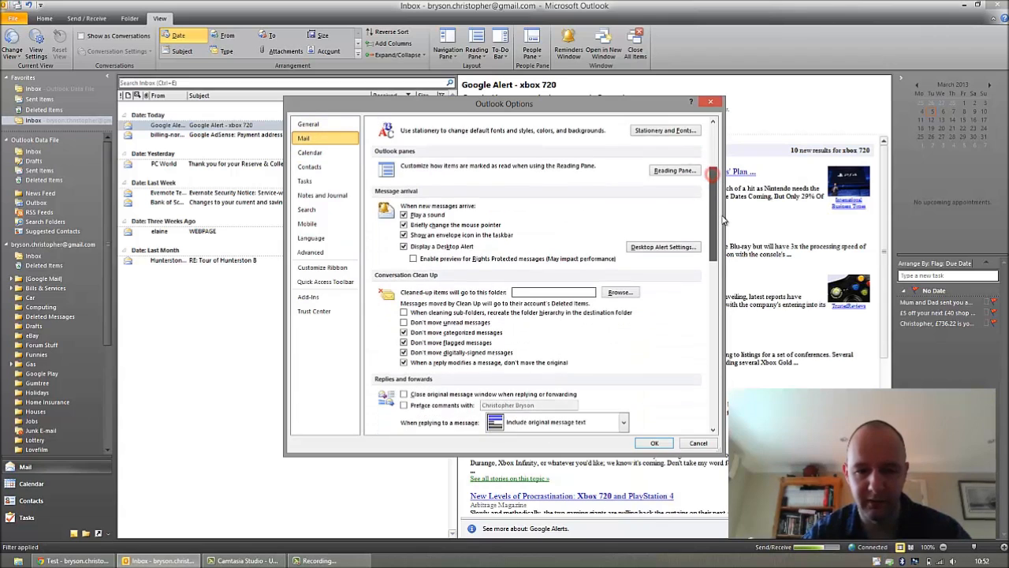
scroll("down", 3)
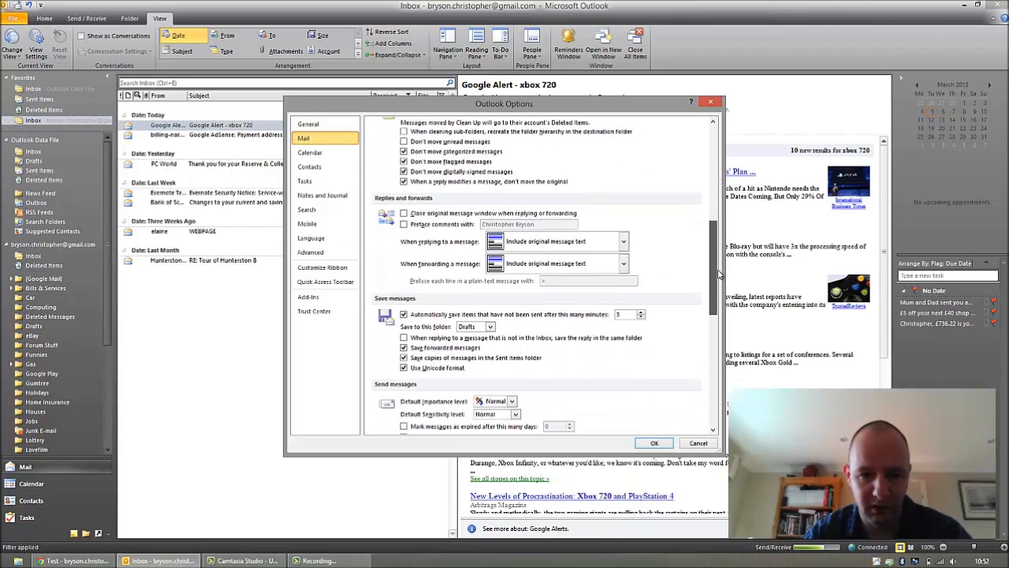
scroll("down", 3)
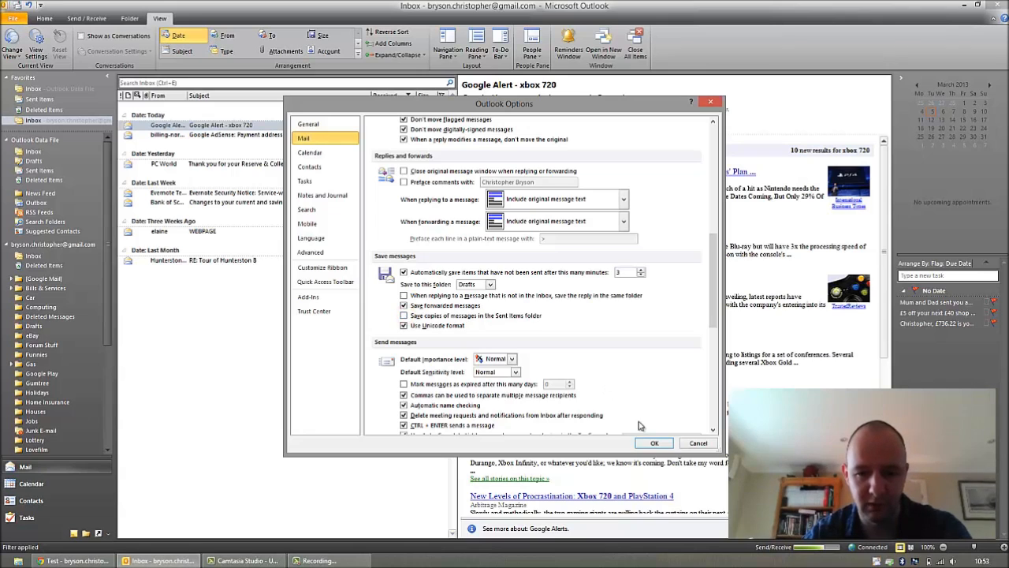
left_click(654, 441)
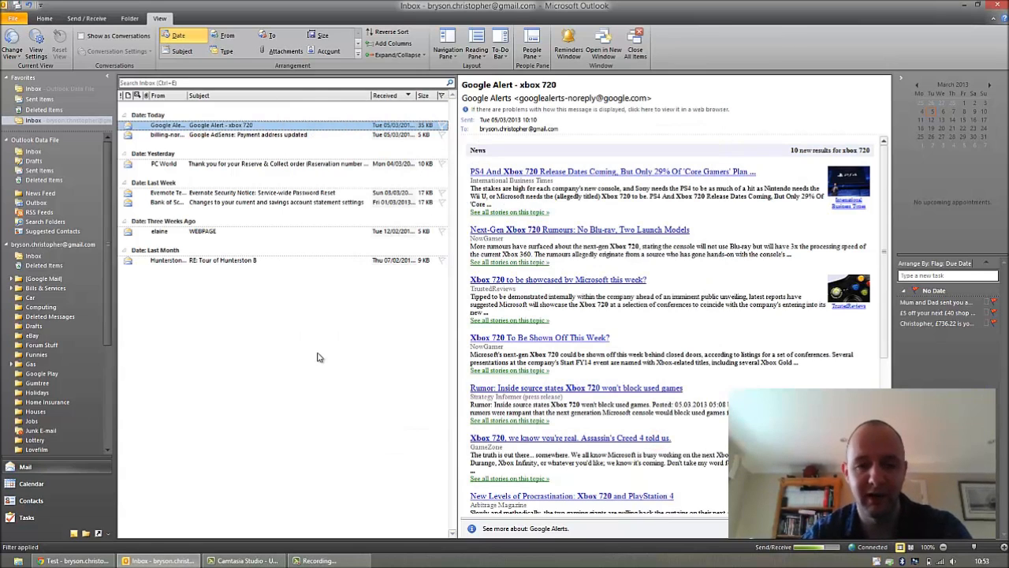
mouse_move(287, 331)
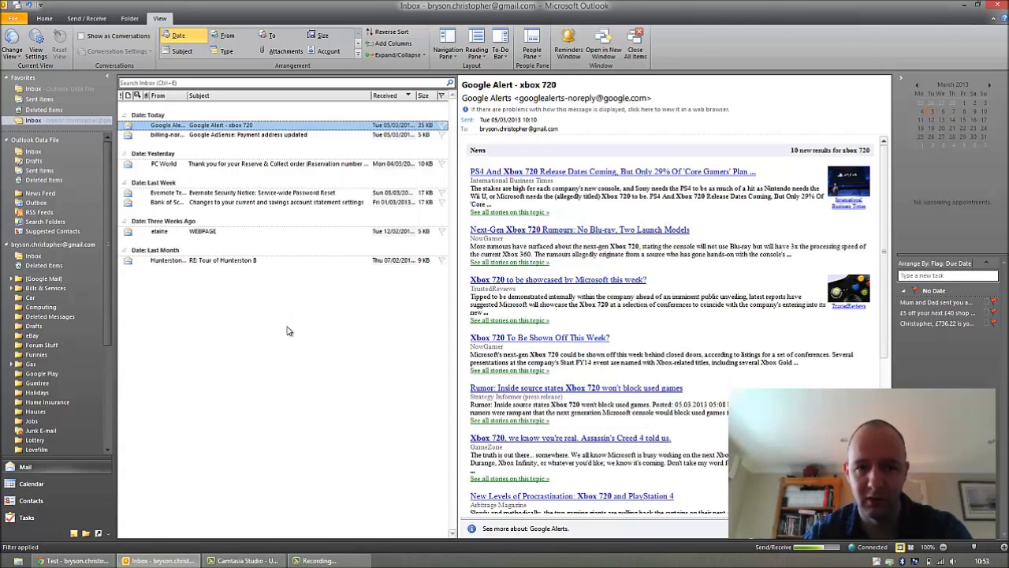